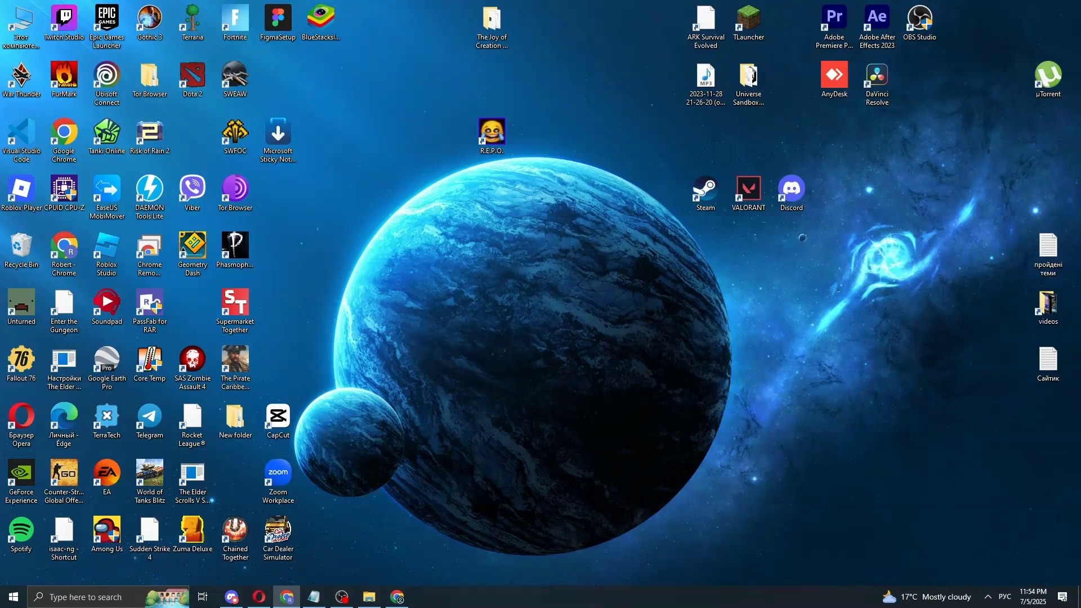
pyautogui.moveTo(902, 395)
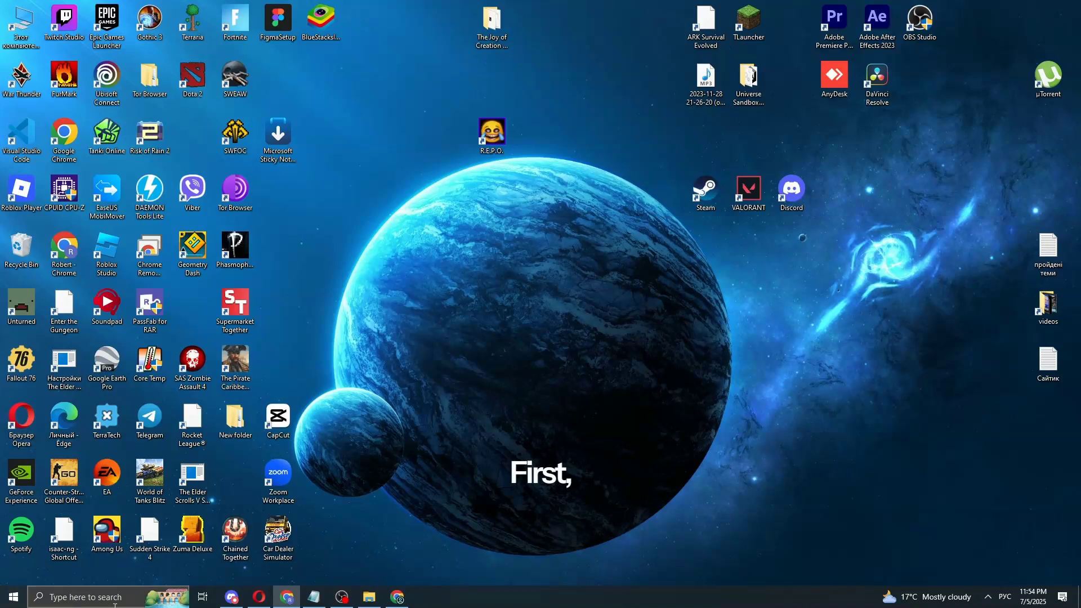
# Step: Search Windows for 'po' to bring up Windows PowerShell as best match
pyautogui.write('po')
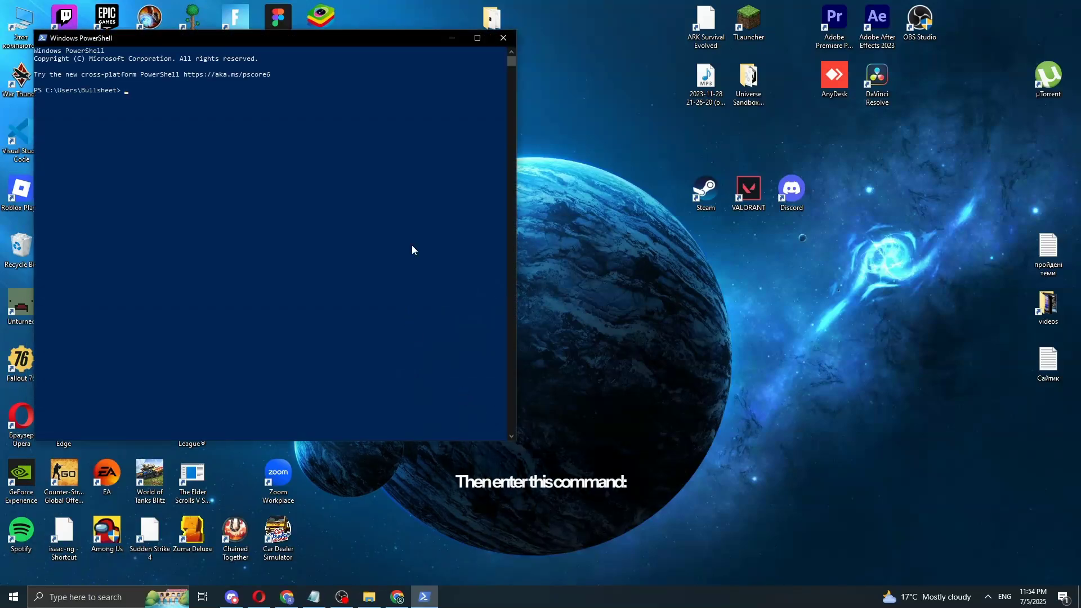
pyautogui.write('po')
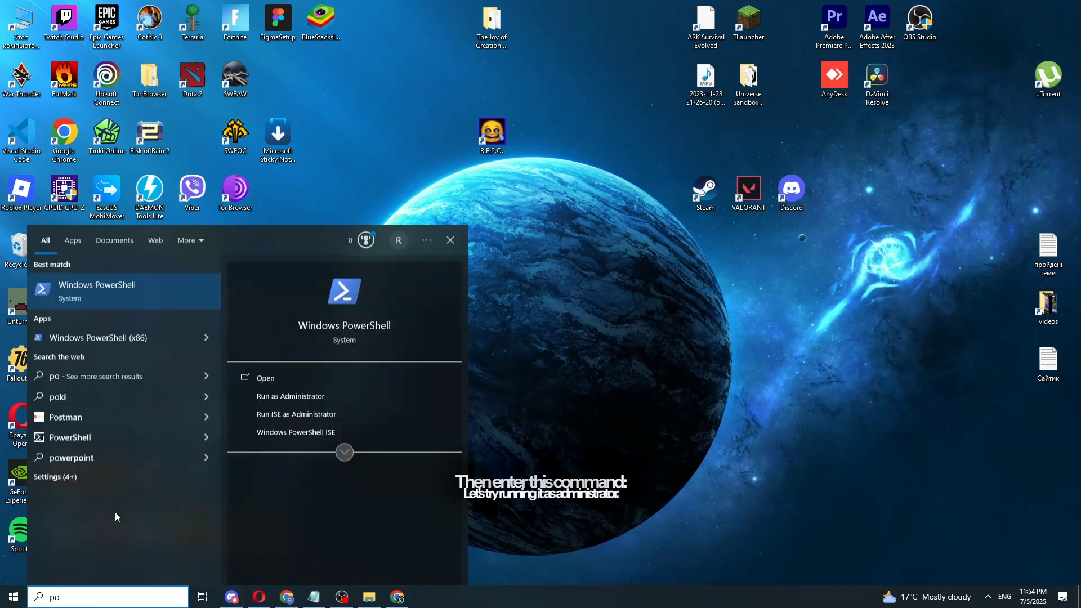
# Step: Run 'msdt.exe -id devicediagnostics' in admin PowerShell and cancel the disabled-service notice
pyautogui.click(290, 396)
pyautogui.write('msdt')
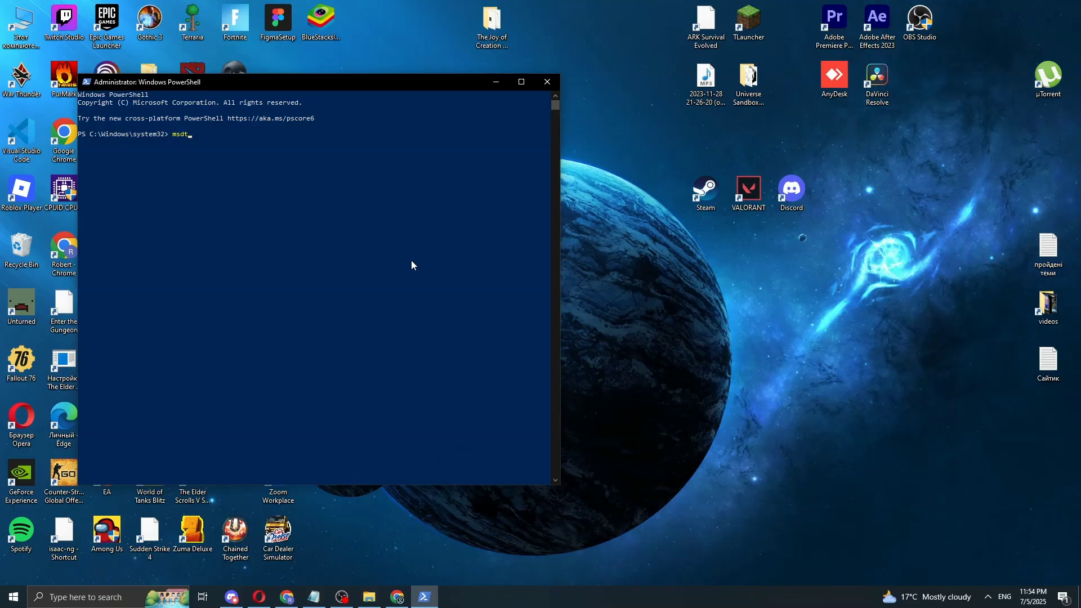
pyautogui.write('.exe')
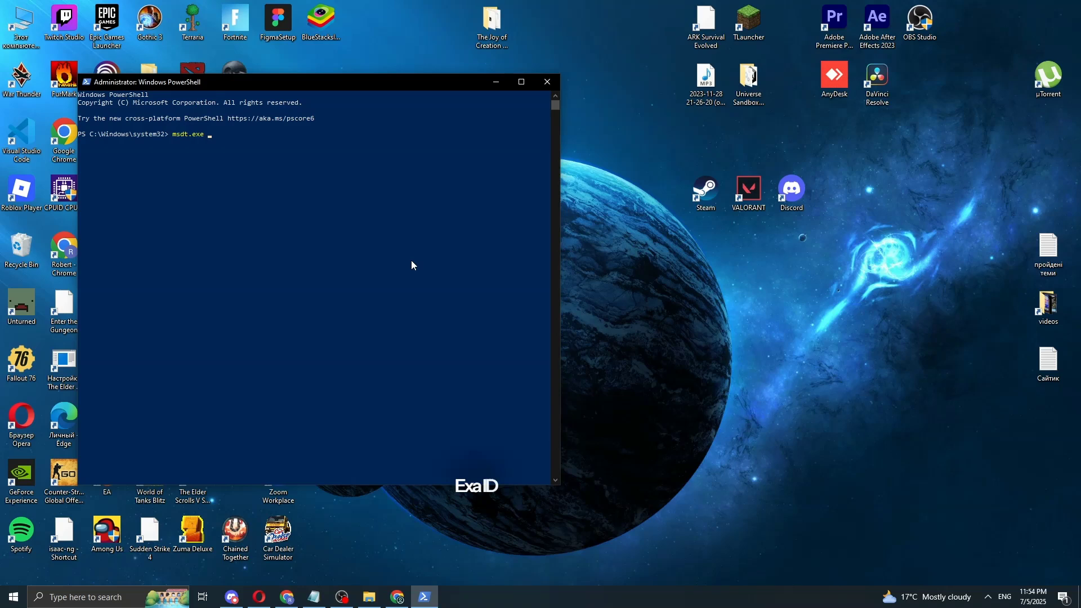
pyautogui.write('-id')
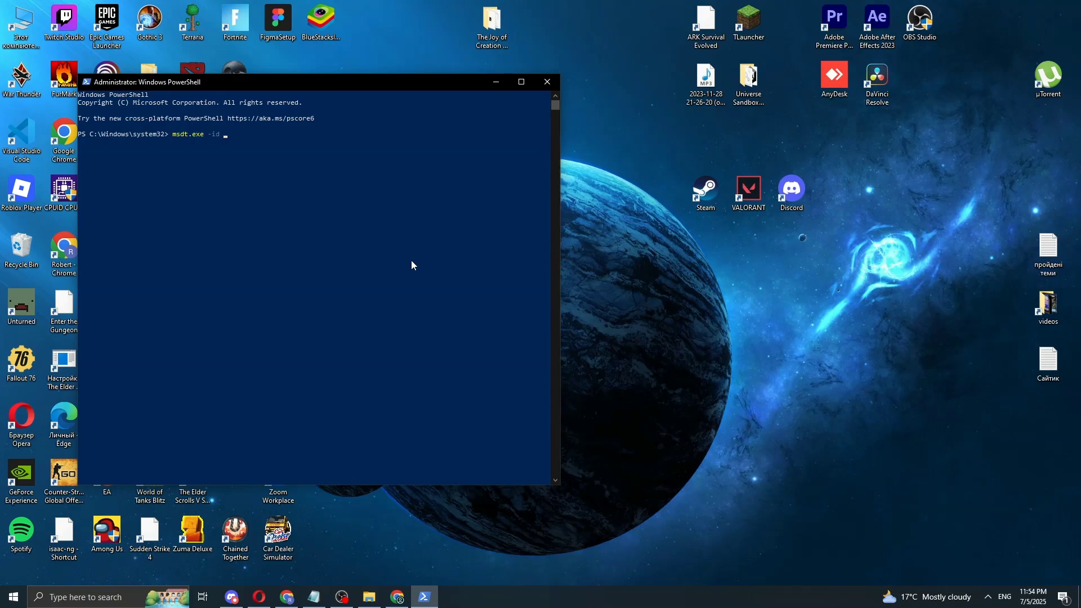
pyautogui.write('devicedia')
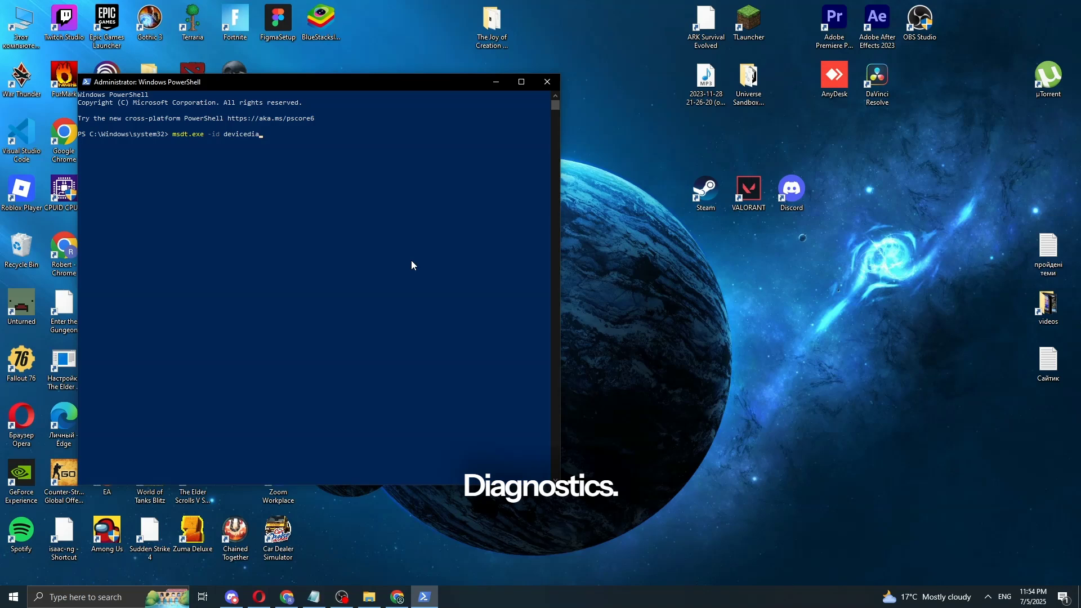
pyautogui.write('gnostics')
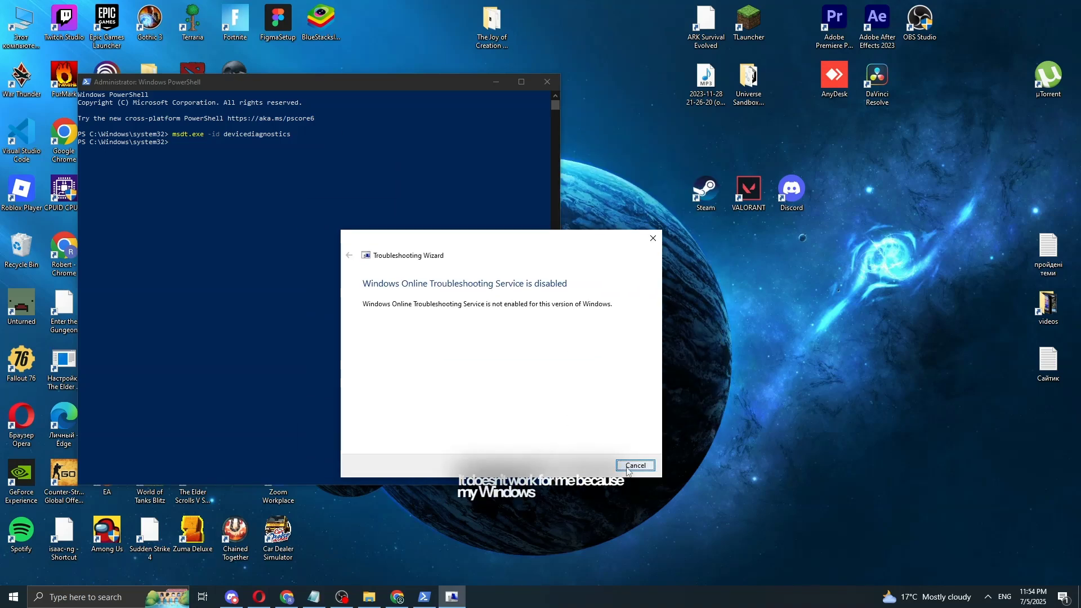
pyautogui.click(636, 466)
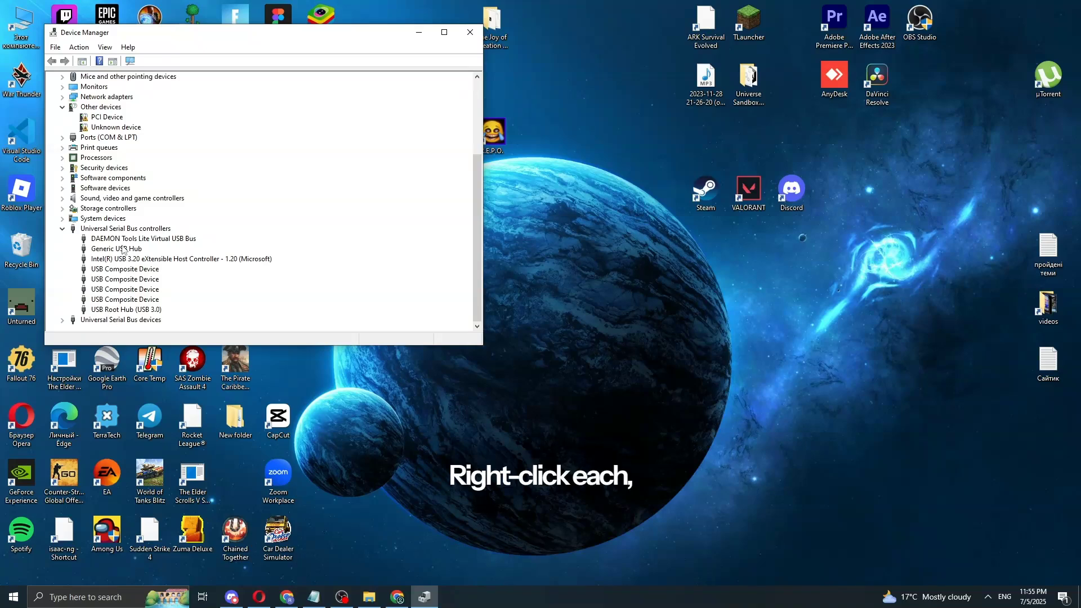
# Step: Update the Generic USB Hub by picking Generic USB Hub from this computer's driver list
pyautogui.click(116, 248)
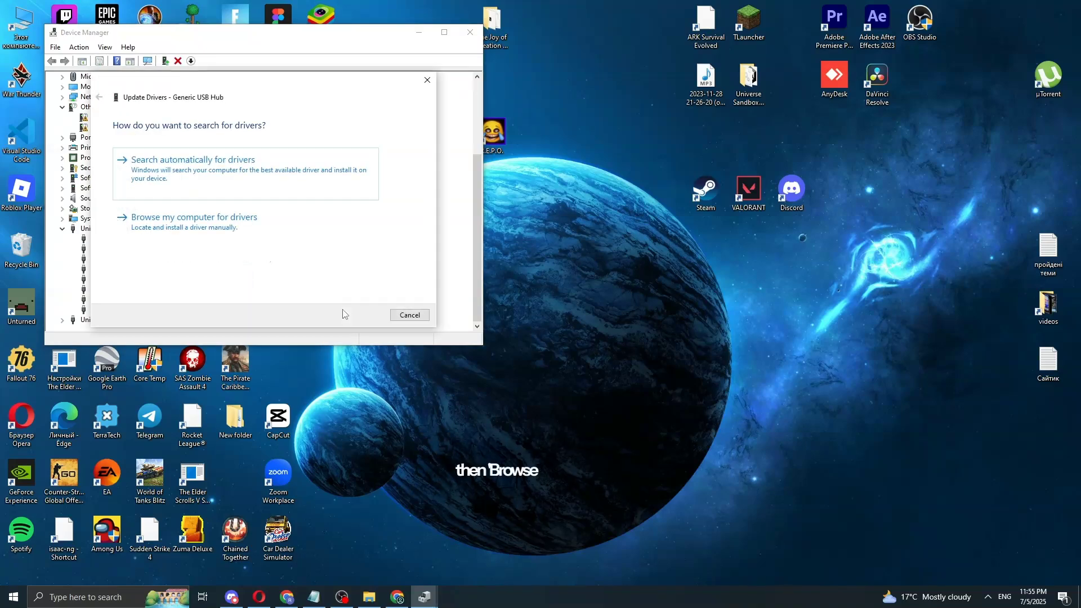
pyautogui.click(195, 217)
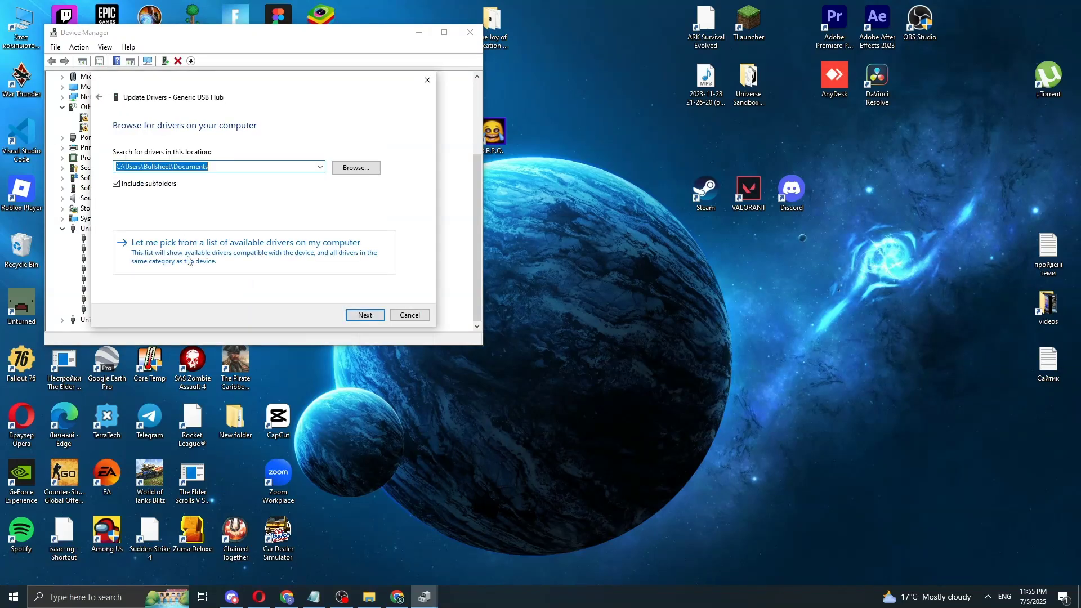
pyautogui.click(245, 242)
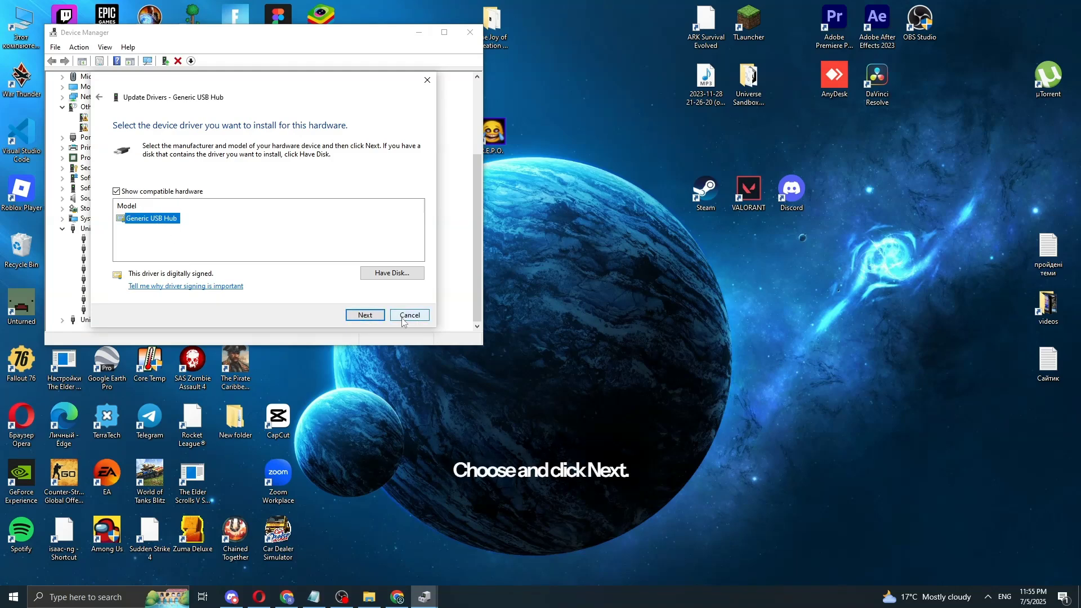
pyautogui.click(410, 315)
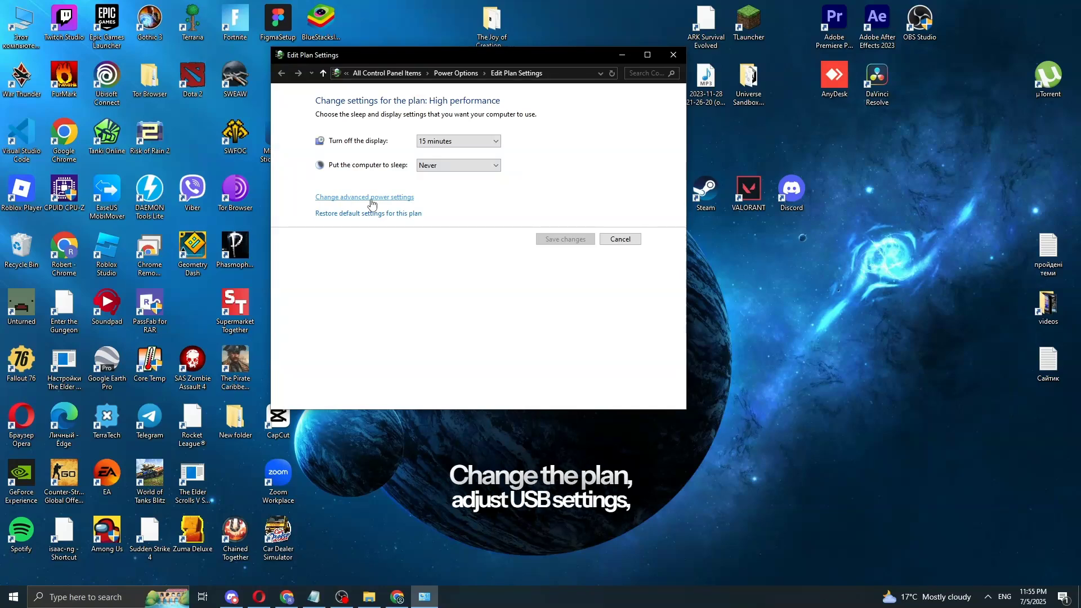
# Step: Set USB settings > USB selective suspend setting to Disabled in advanced power settings
pyautogui.click(365, 196)
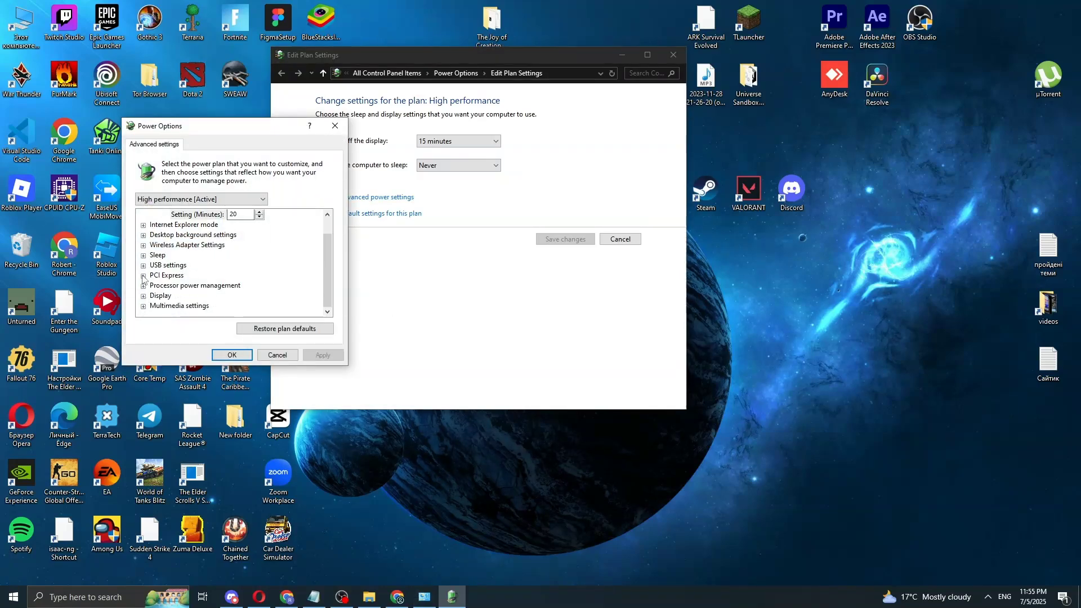
pyautogui.click(144, 265)
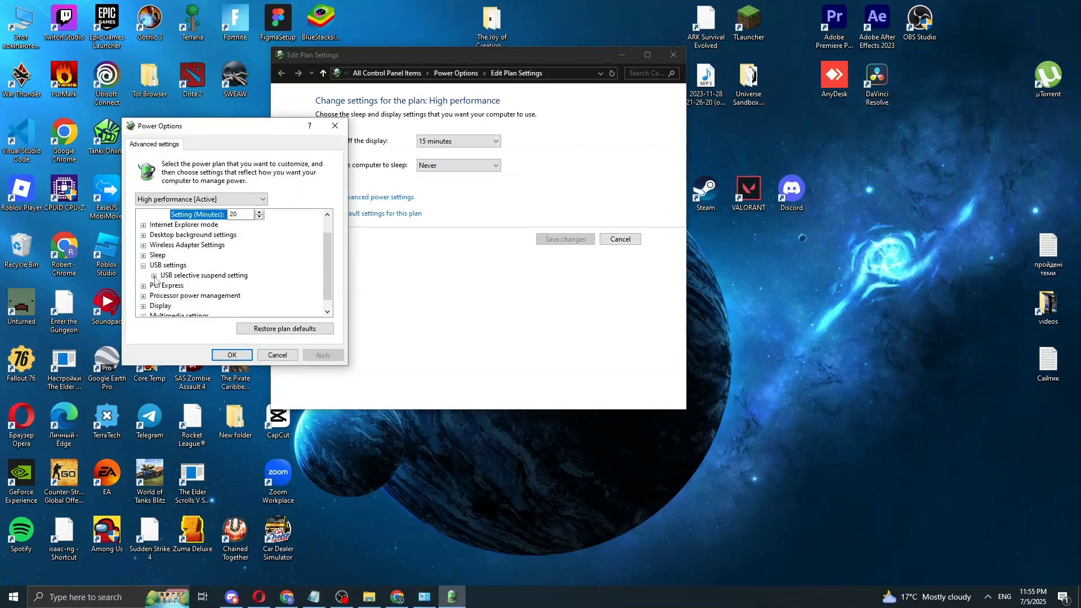
pyautogui.click(154, 276)
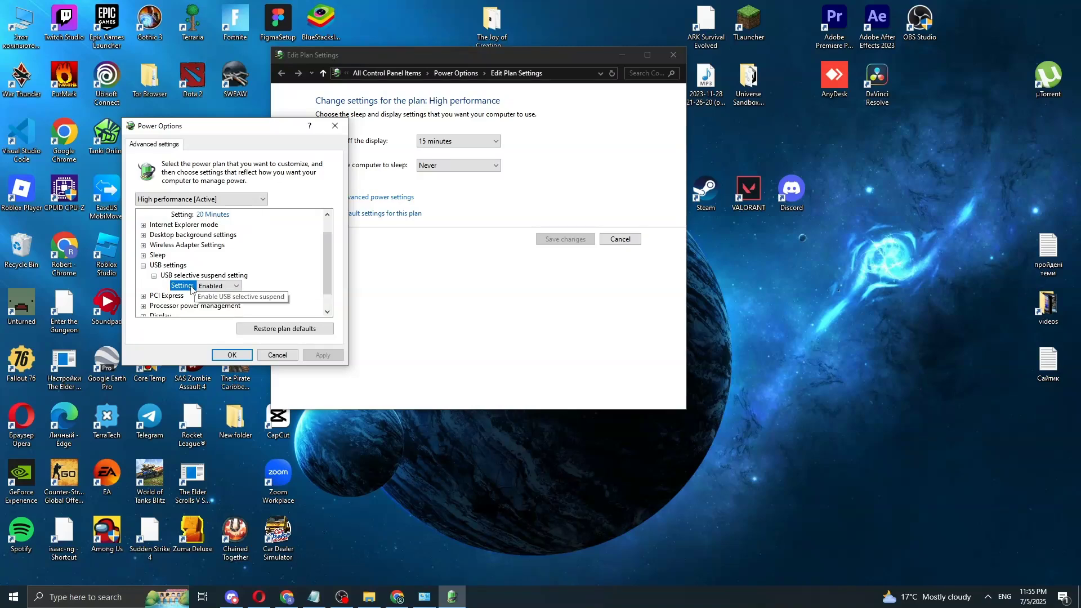
pyautogui.click(233, 286)
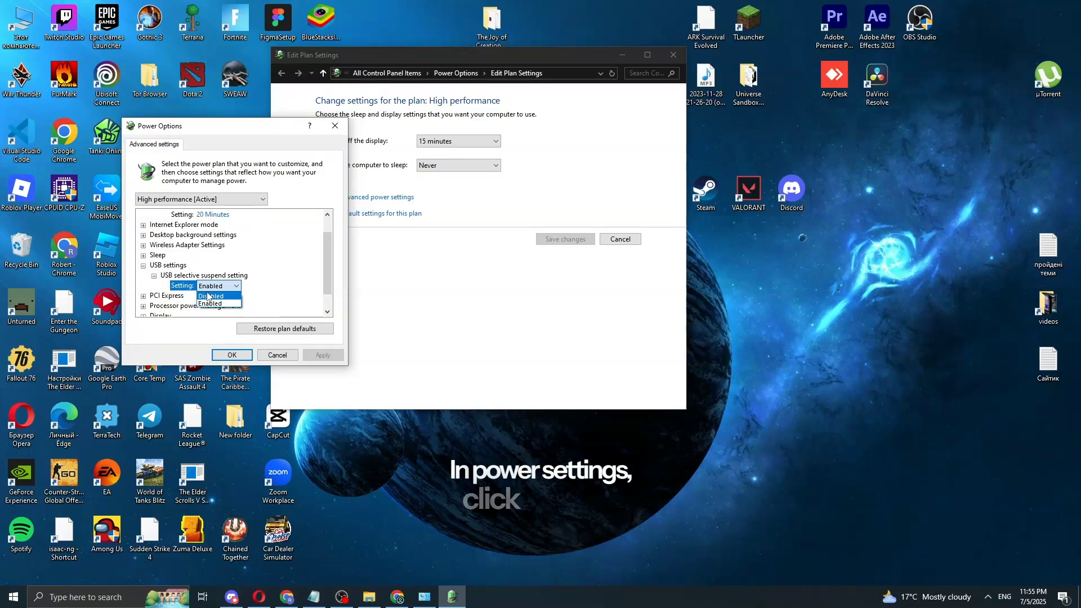
pyautogui.click(212, 295)
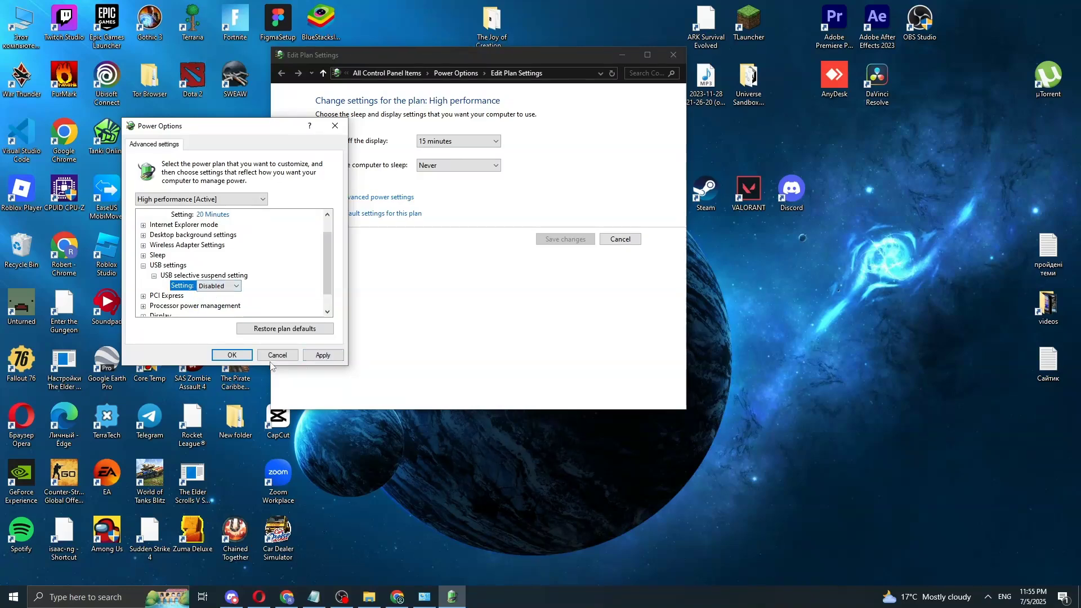
pyautogui.click(232, 354)
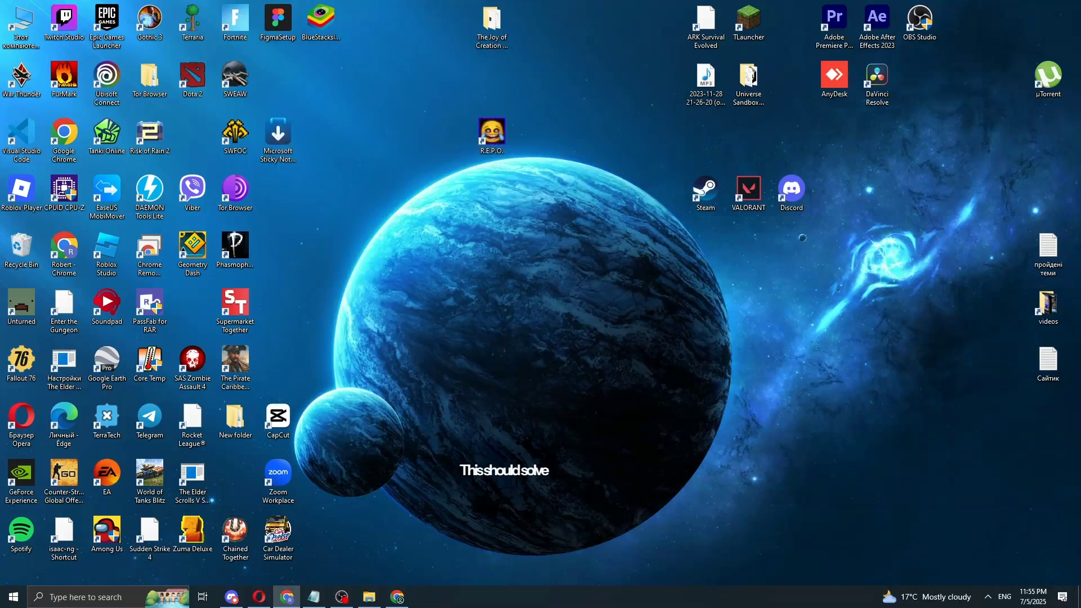